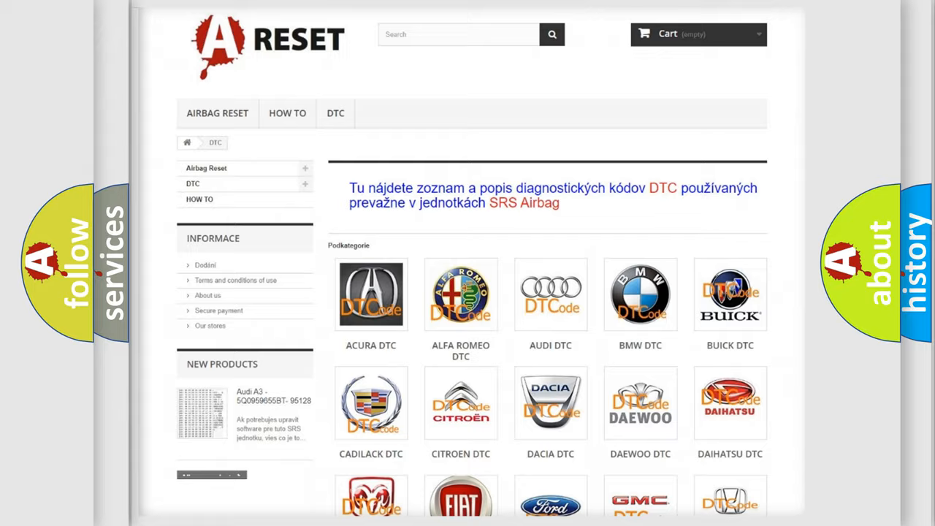
- Open the Dodge DTC tile and scroll its trouble code list down to the footer
scroll("down", 3)
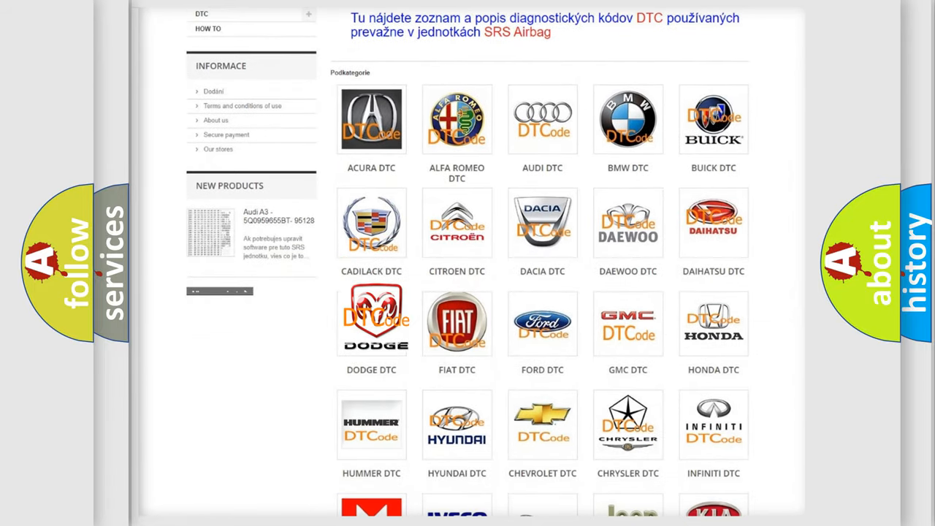
left_click(371, 322)
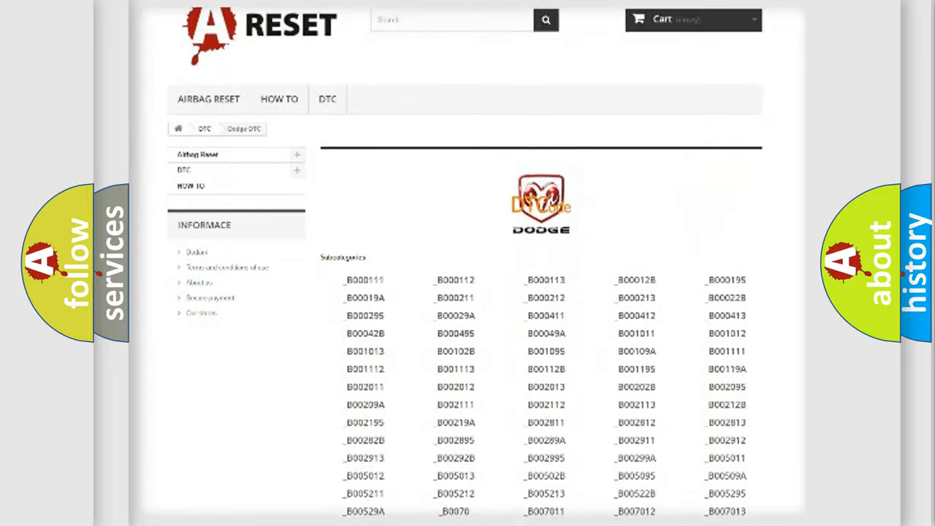
scroll("down", 3)
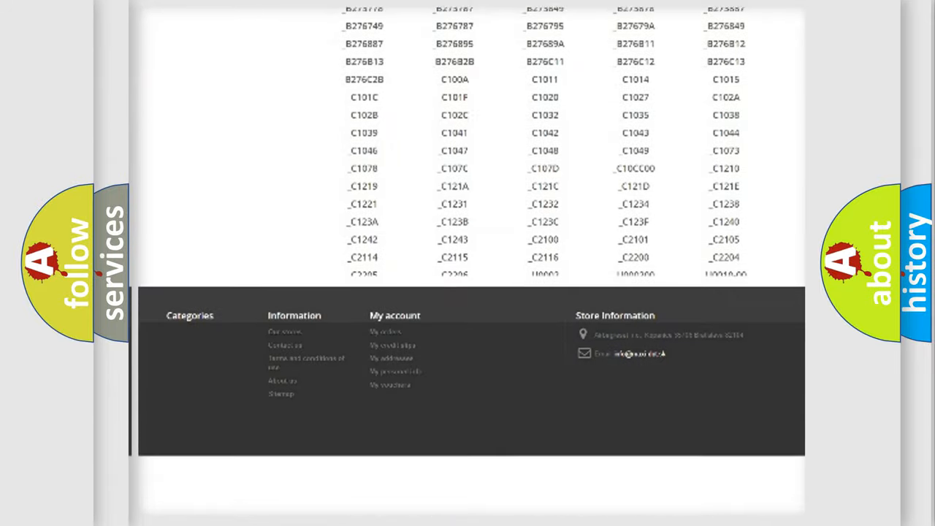
scroll("down", 3)
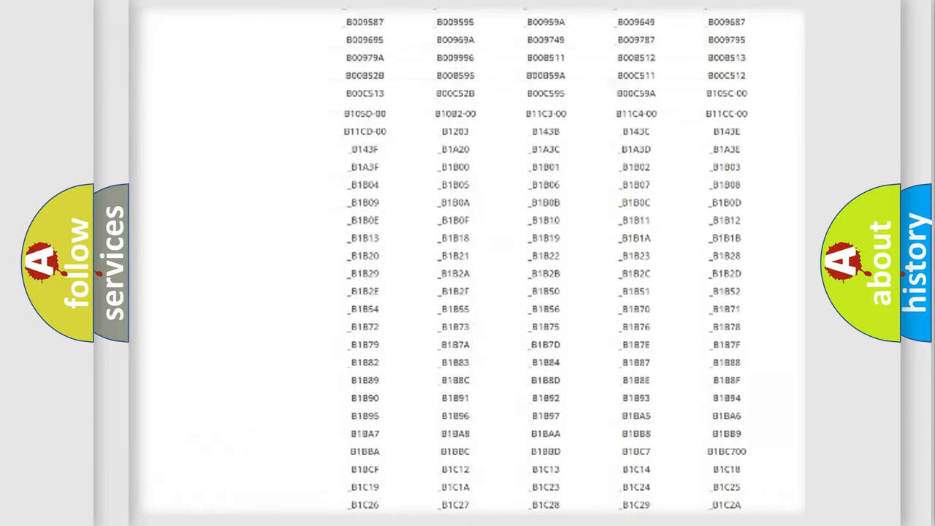